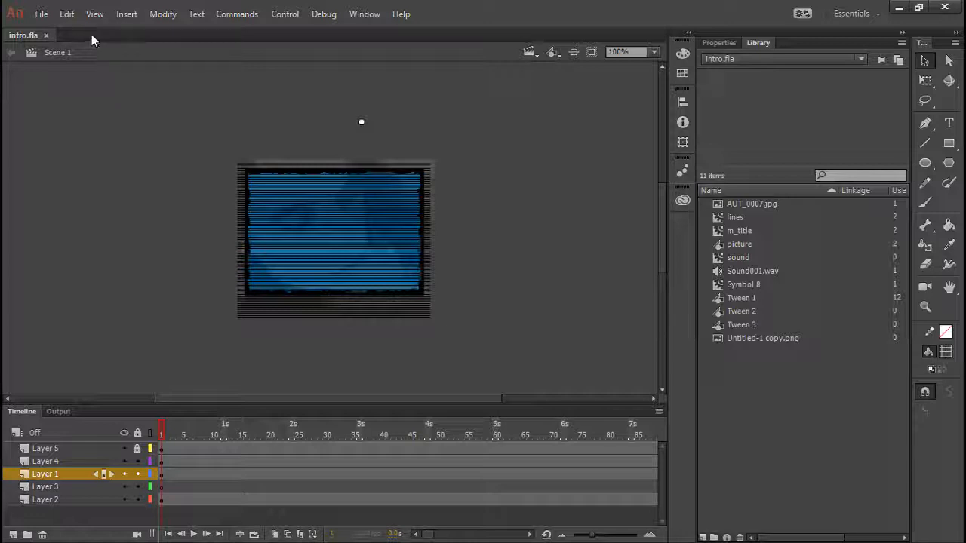
mouse_move(102, 40)
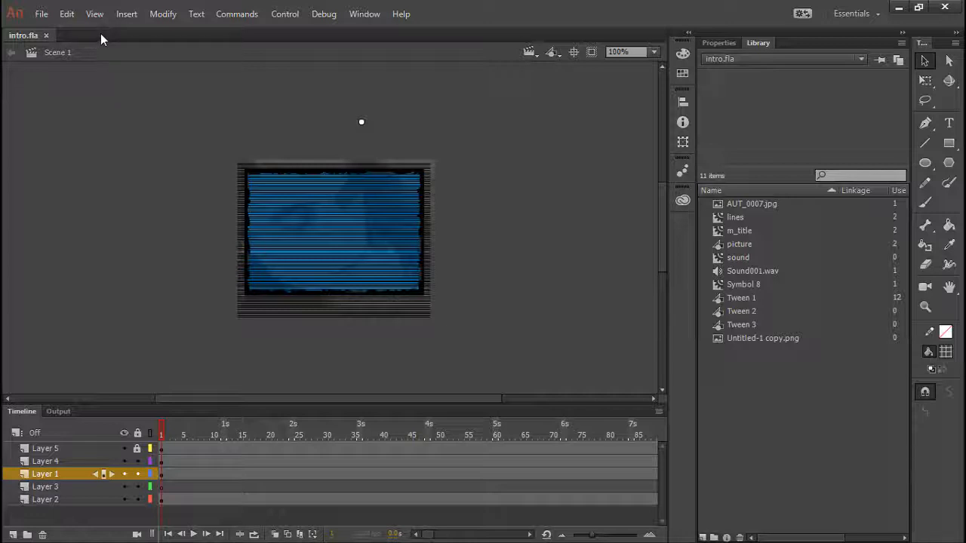
mouse_move(399, 187)
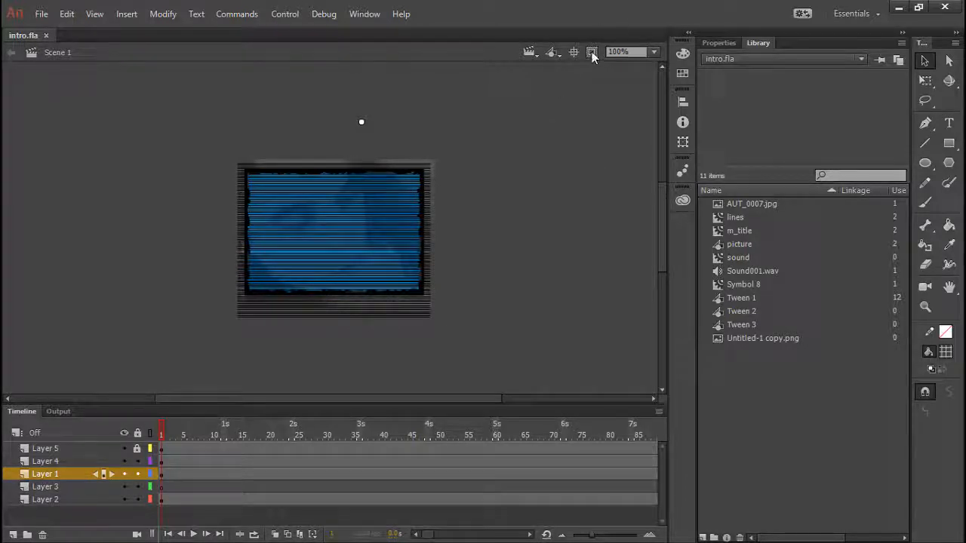
Clip content outside the stage so only the intro's stage area shows.
click(592, 52)
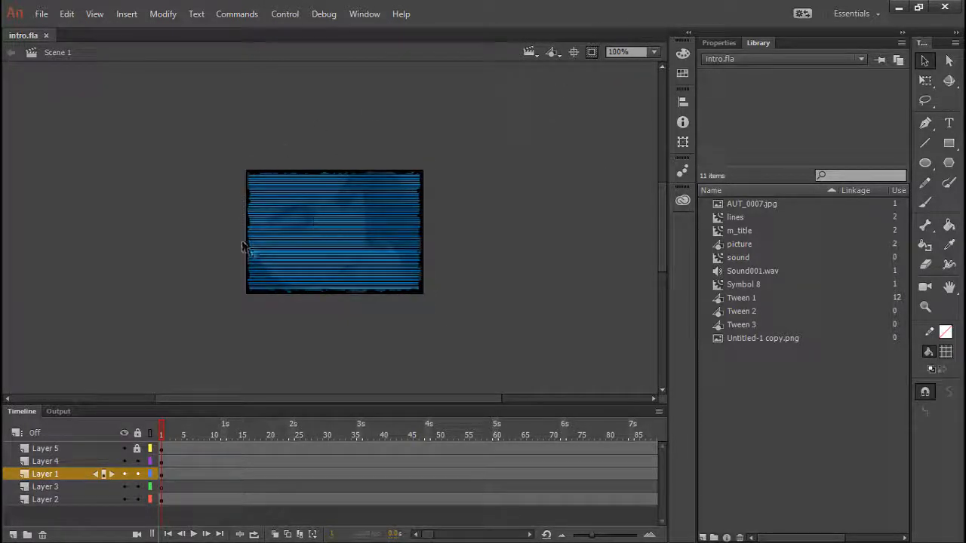
click(160, 430)
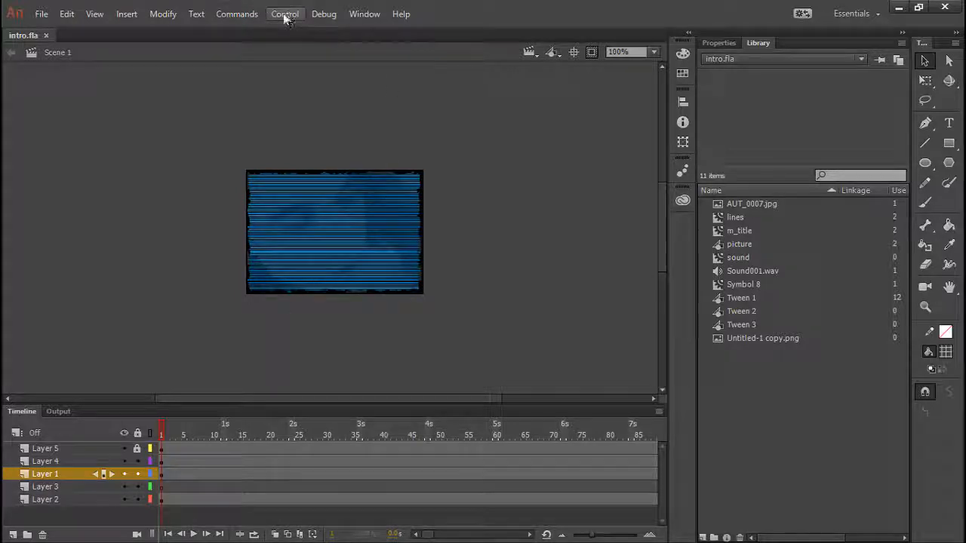
click(235, 13)
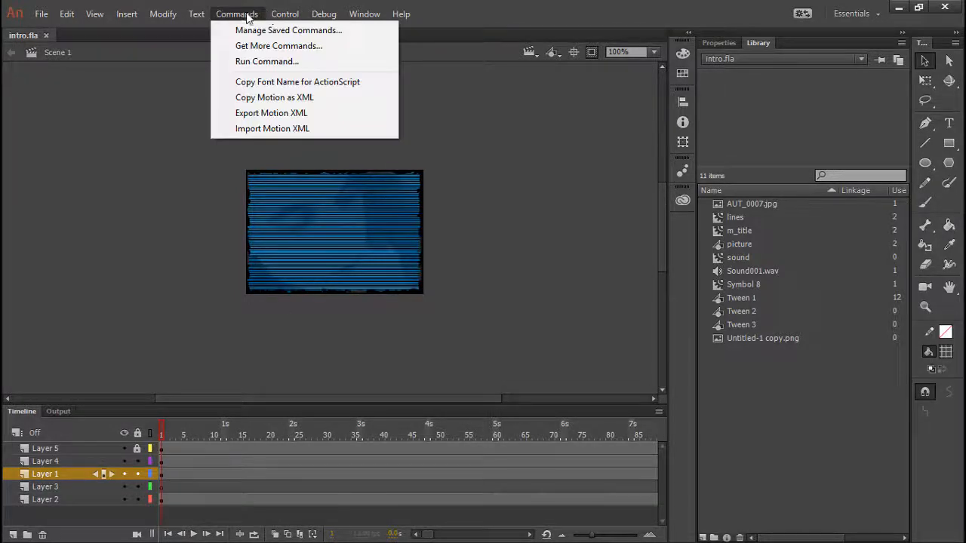
click(284, 14)
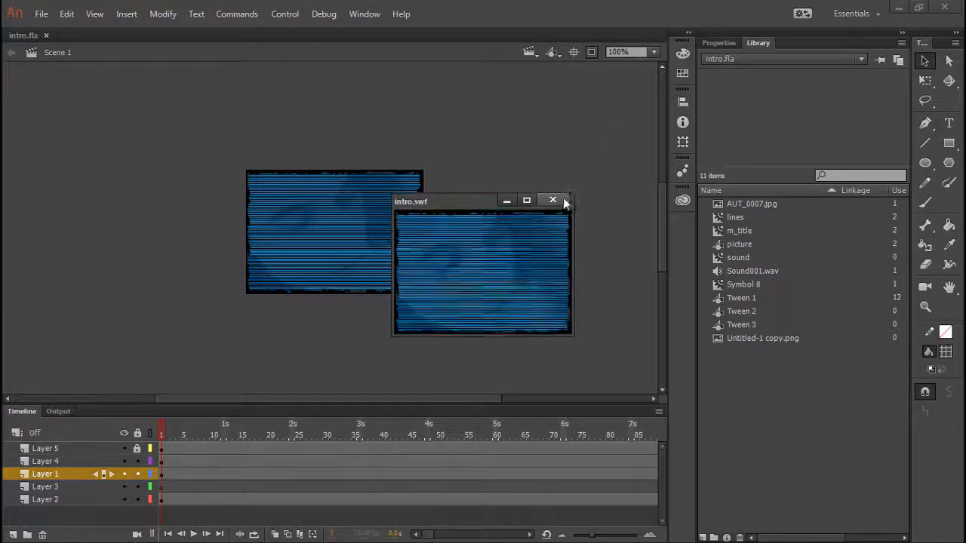
click(552, 201)
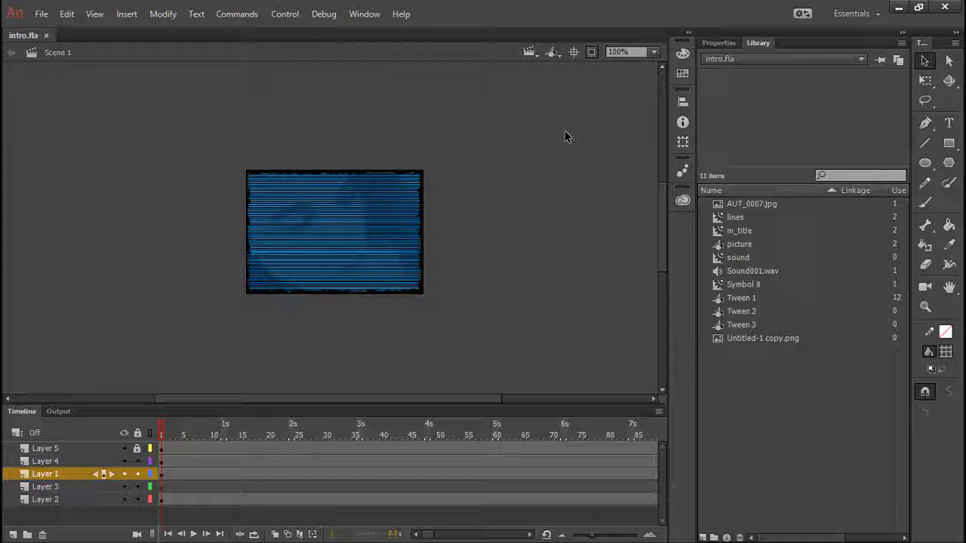
mouse_move(573, 136)
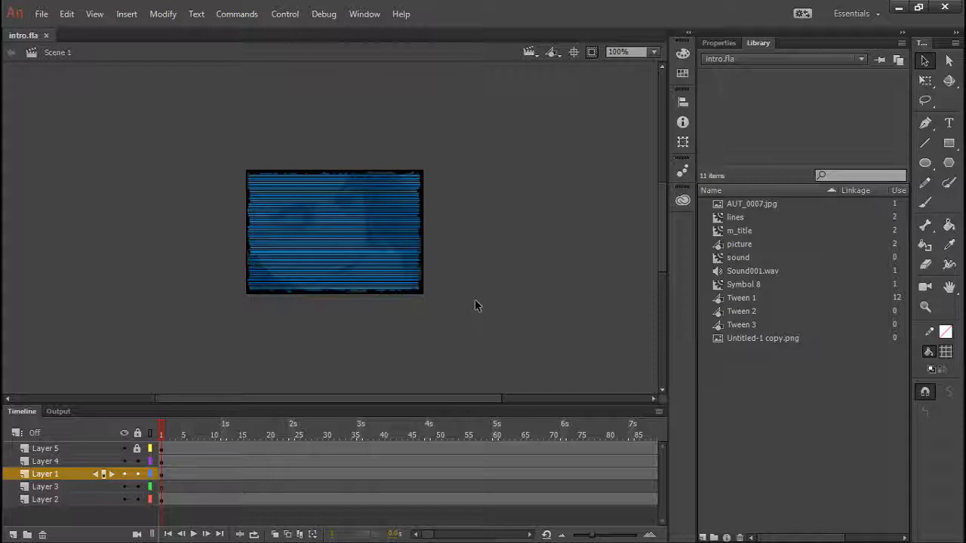
mouse_move(477, 311)
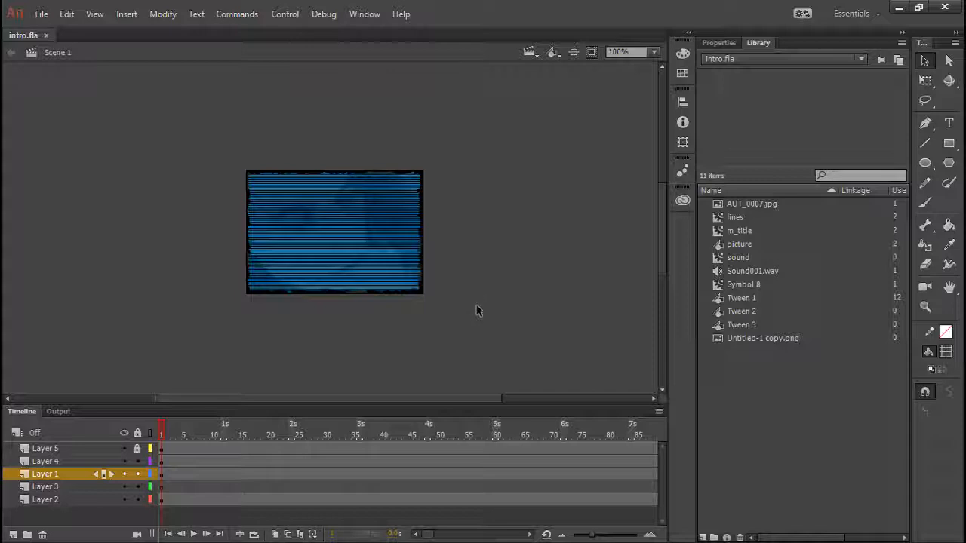
mouse_move(123, 364)
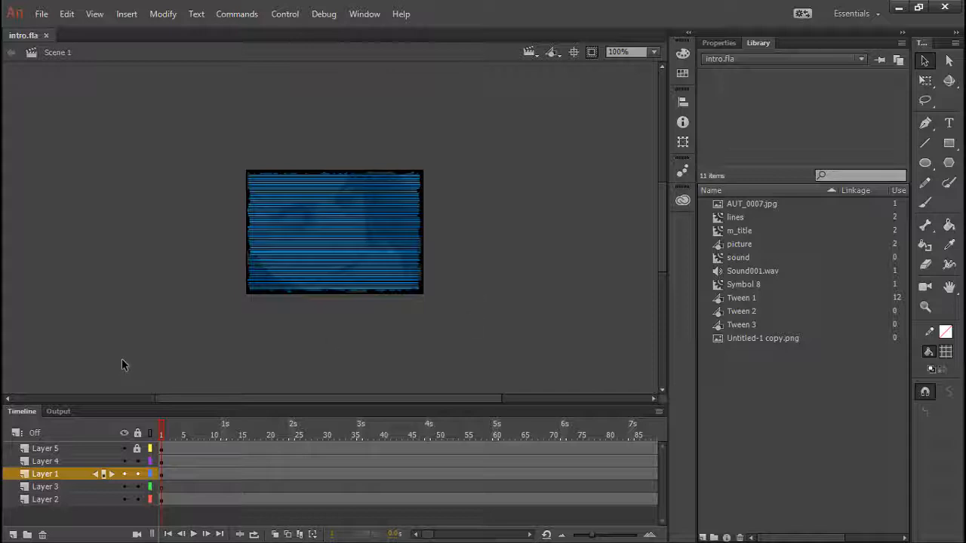
mouse_move(536, 264)
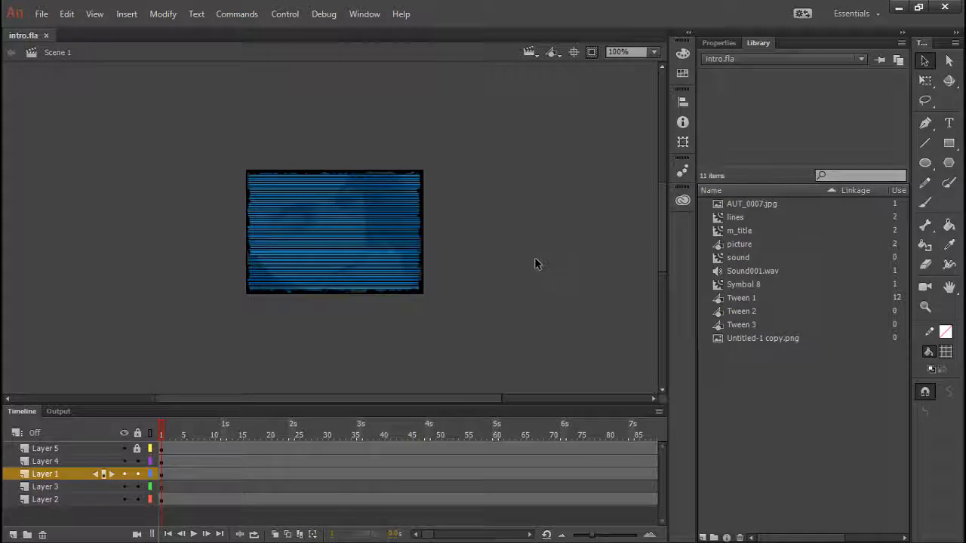
mouse_move(548, 259)
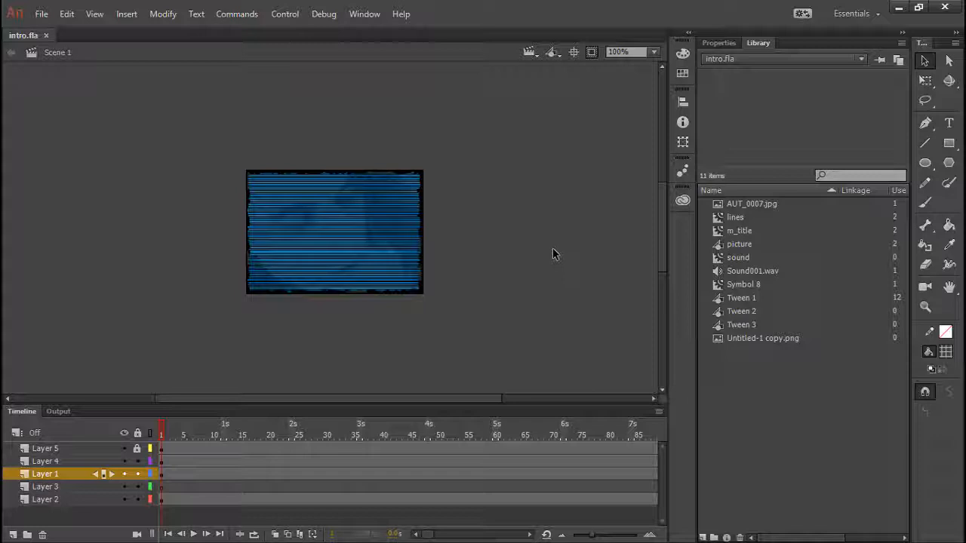
mouse_move(559, 247)
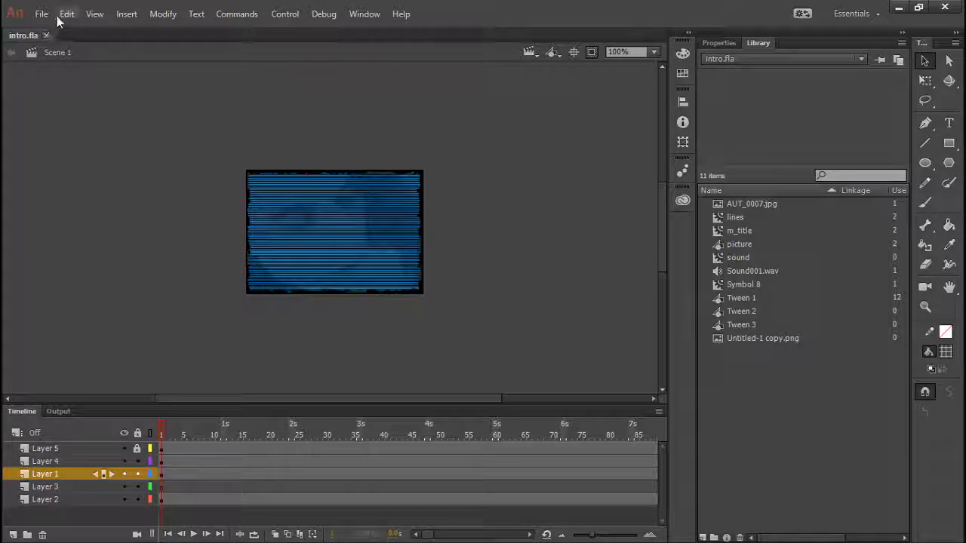
mouse_move(84, 53)
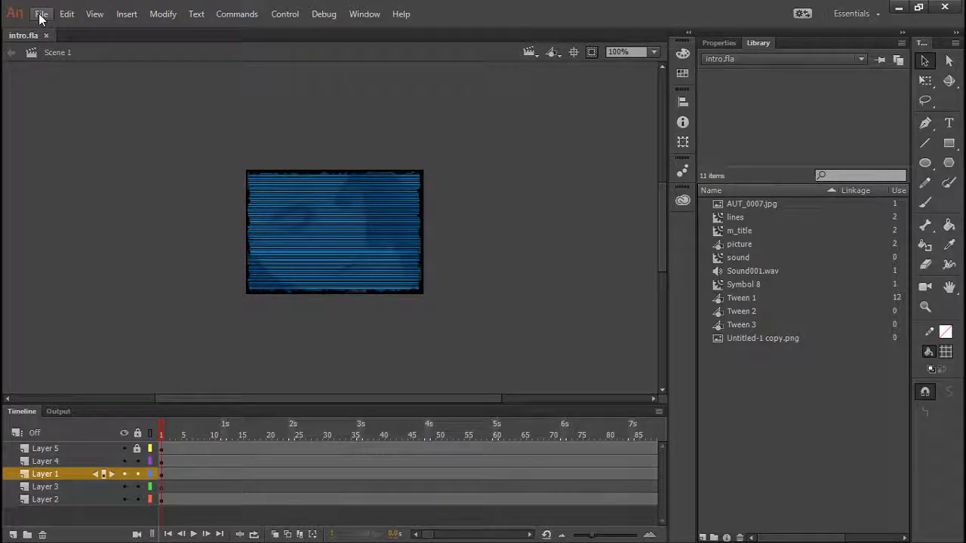
Convert intro.fla to HTML5 Canvas and save it as intro_HTML5 Canvas.fla in the PROJECT folder.
click(41, 14)
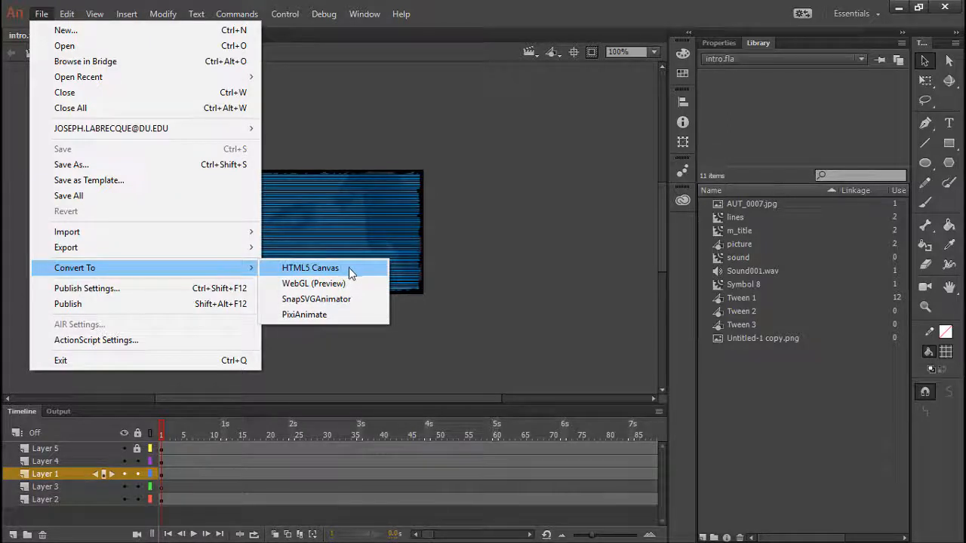
click(310, 269)
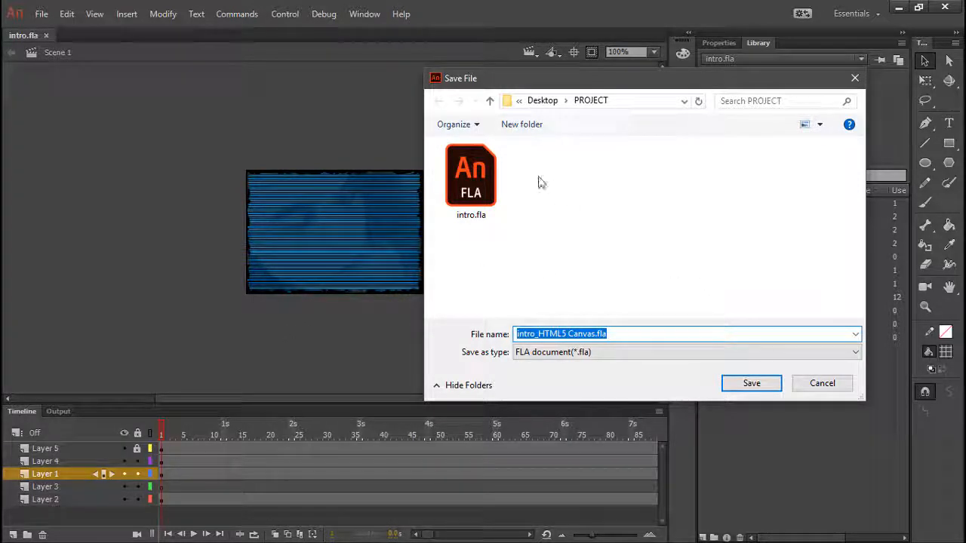
mouse_move(524, 224)
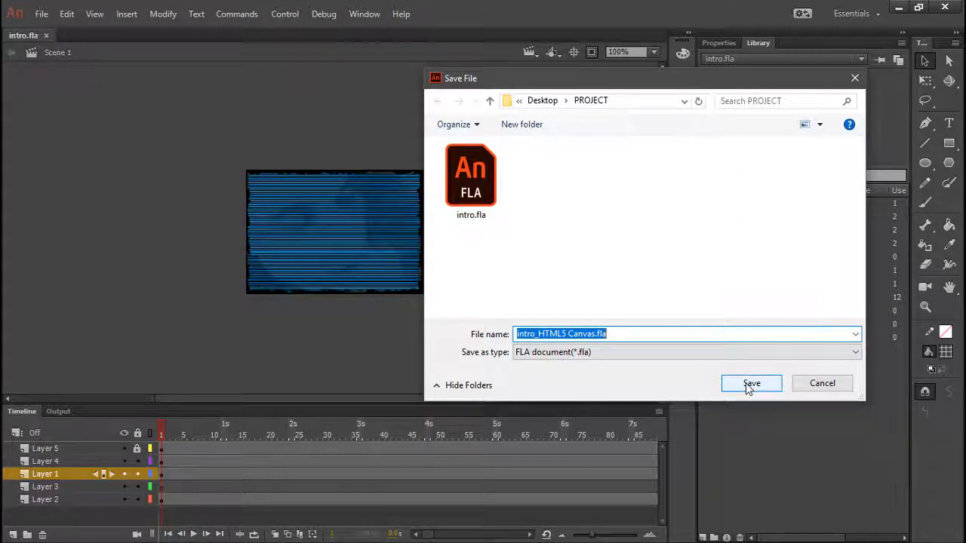
mouse_move(567, 356)
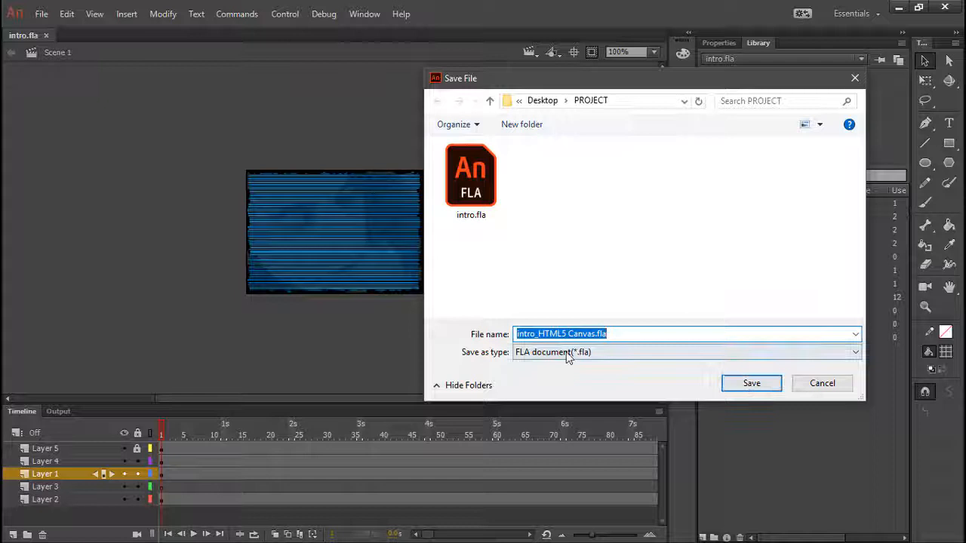
click(752, 383)
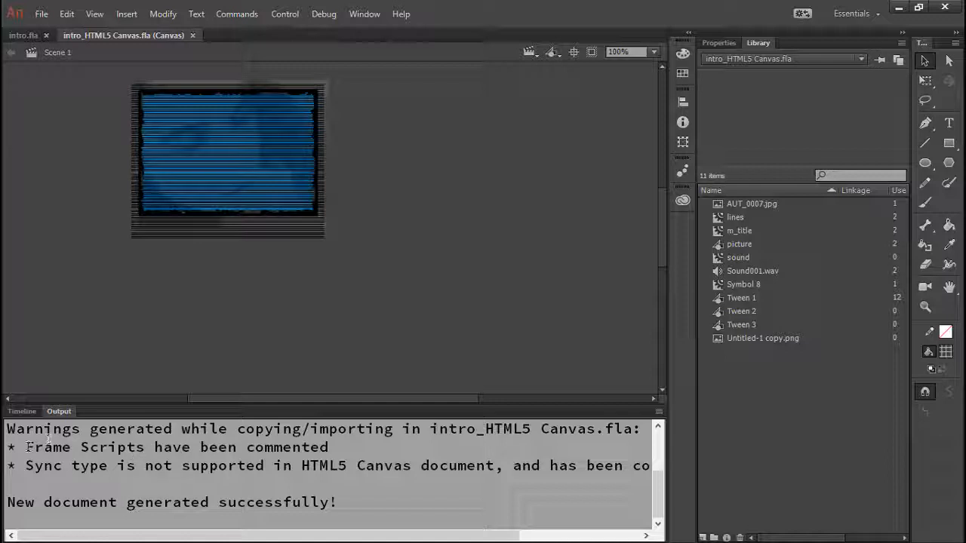
Read the Output panel's sound-sync conversion warnings, then return to the layer timeline.
double_click(172, 446)
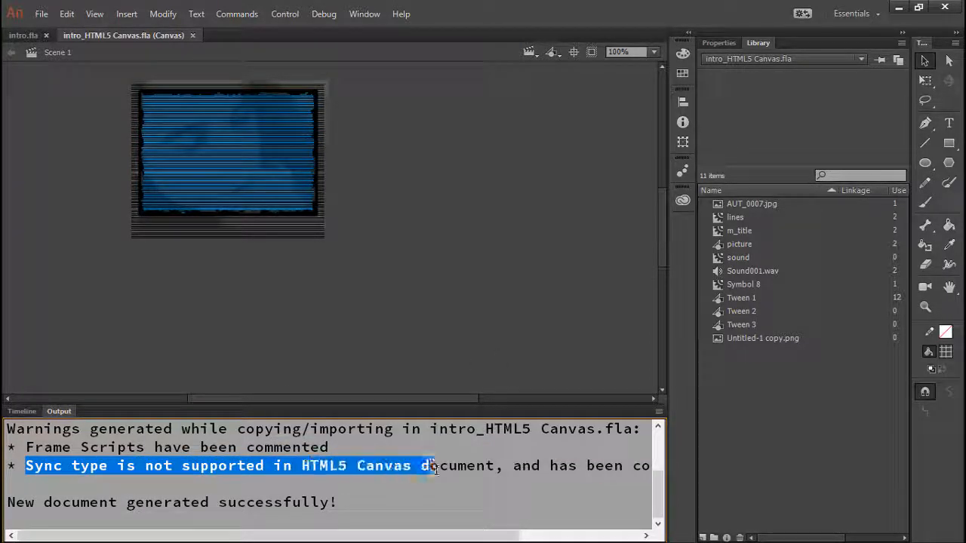
scroll(right, 3)
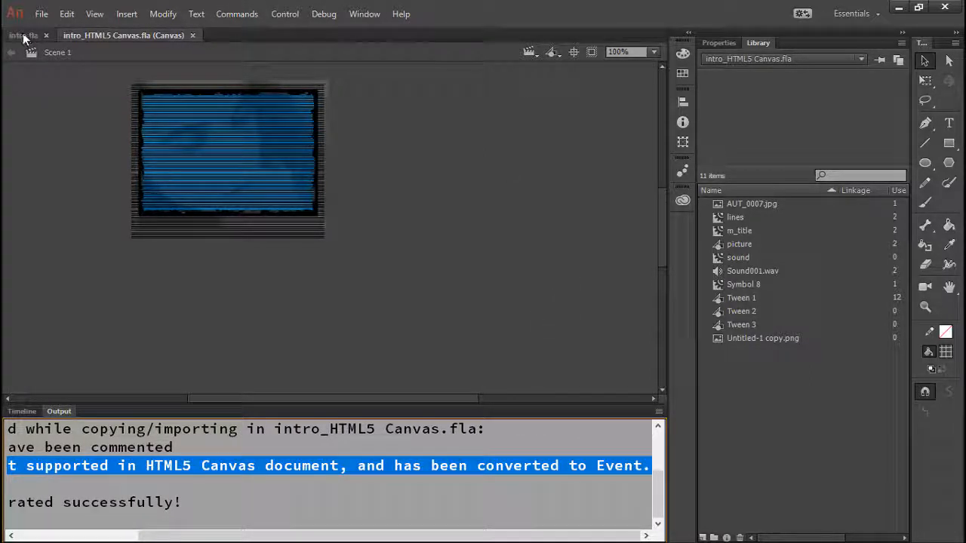
click(21, 410)
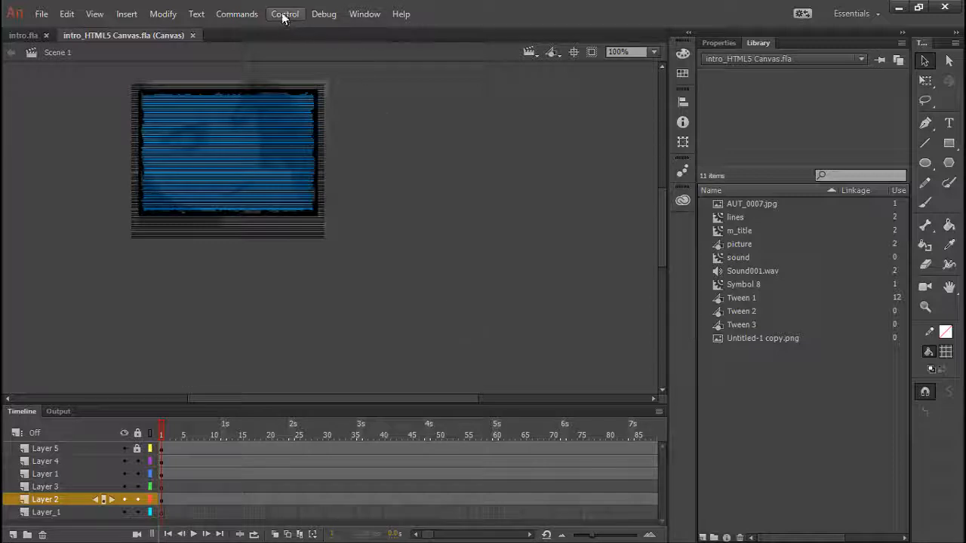
Test the HTML5 Canvas document via Control > Test and review the color-effect filter warnings.
click(284, 14)
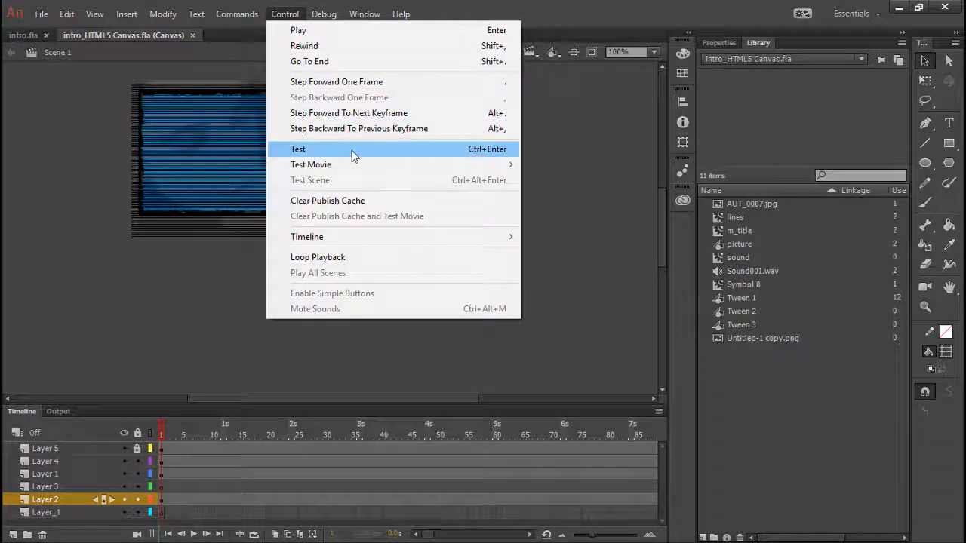
click(299, 150)
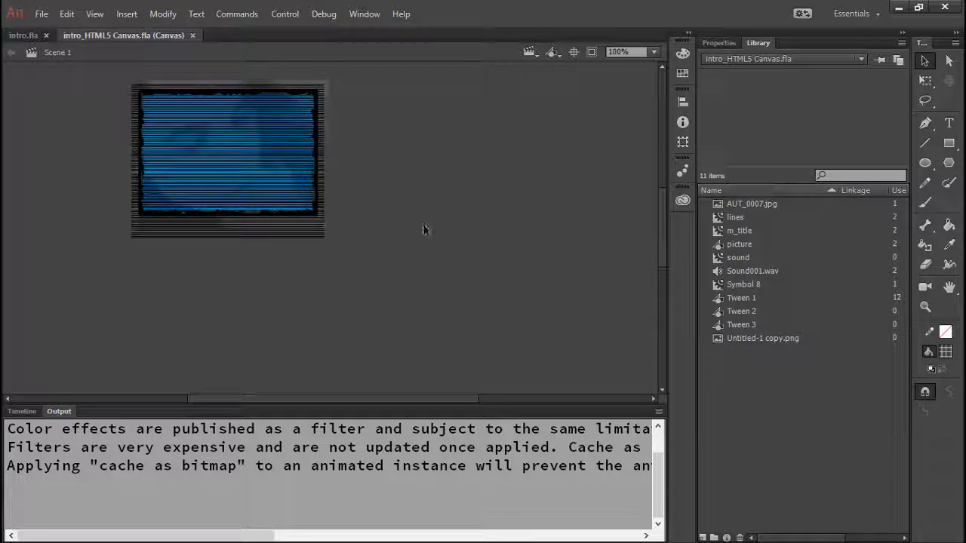
click(21, 411)
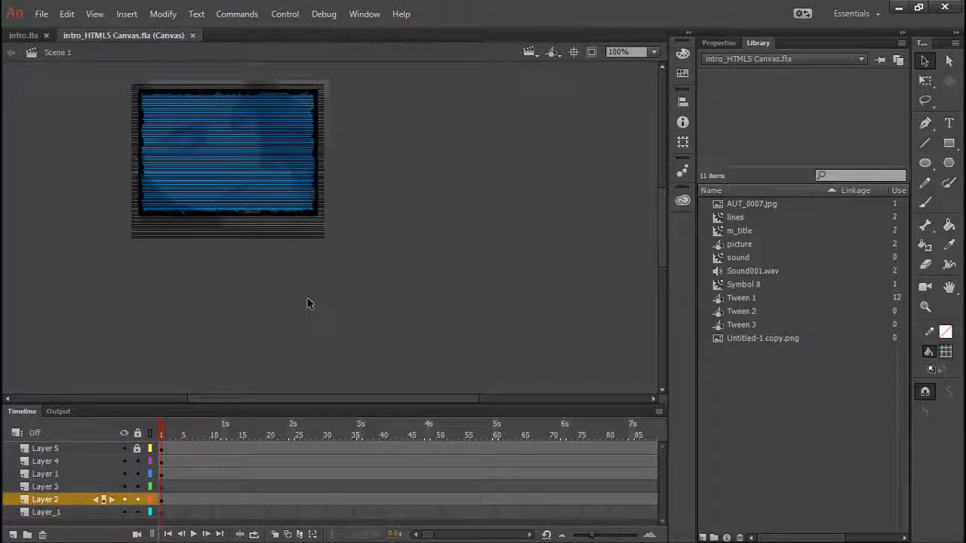
mouse_move(344, 283)
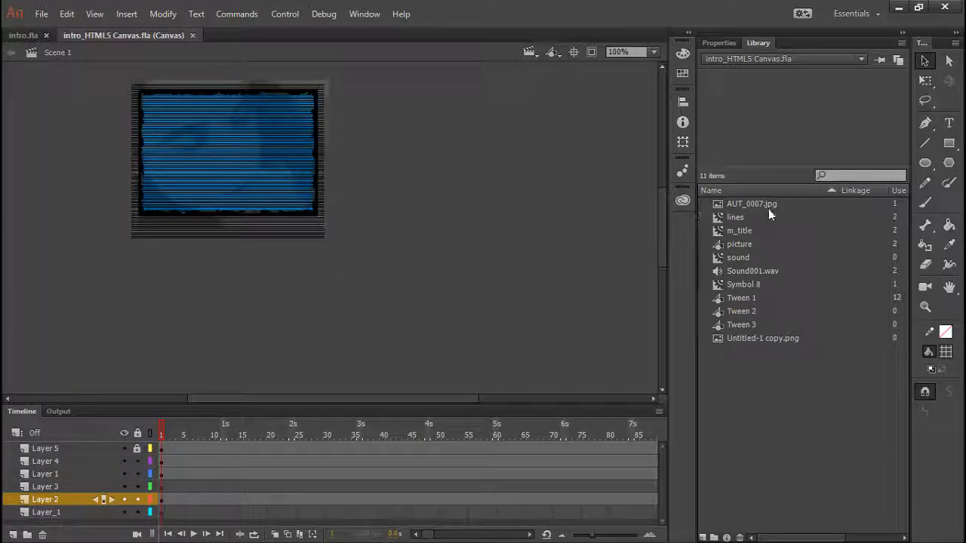
Preview the AUT_0007.jpg photo, lines, m_title and sound symbols in the Library.
click(752, 204)
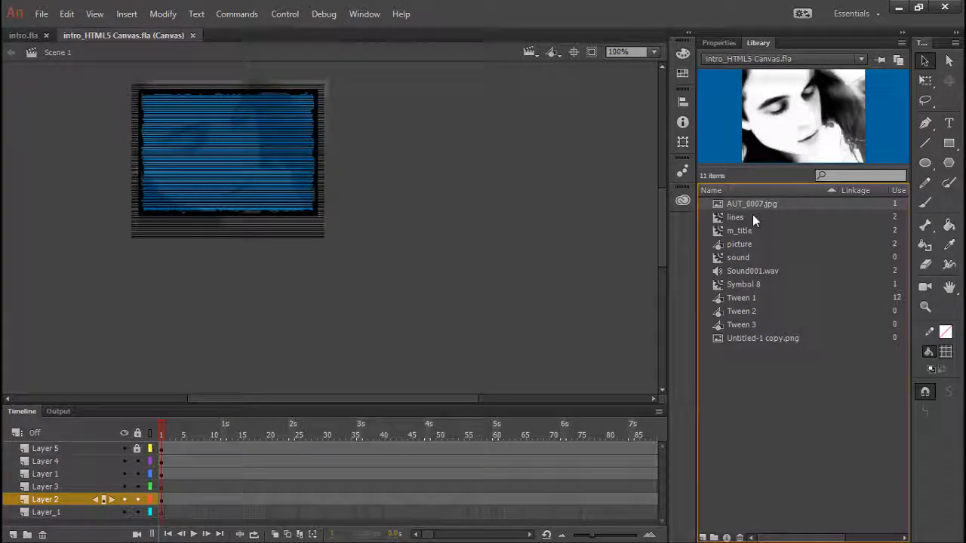
mouse_move(752, 226)
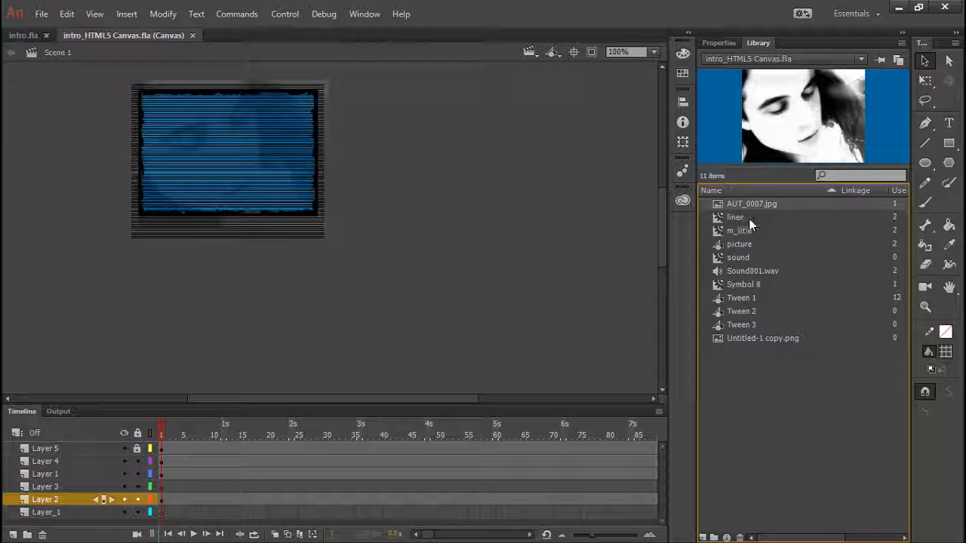
mouse_move(767, 227)
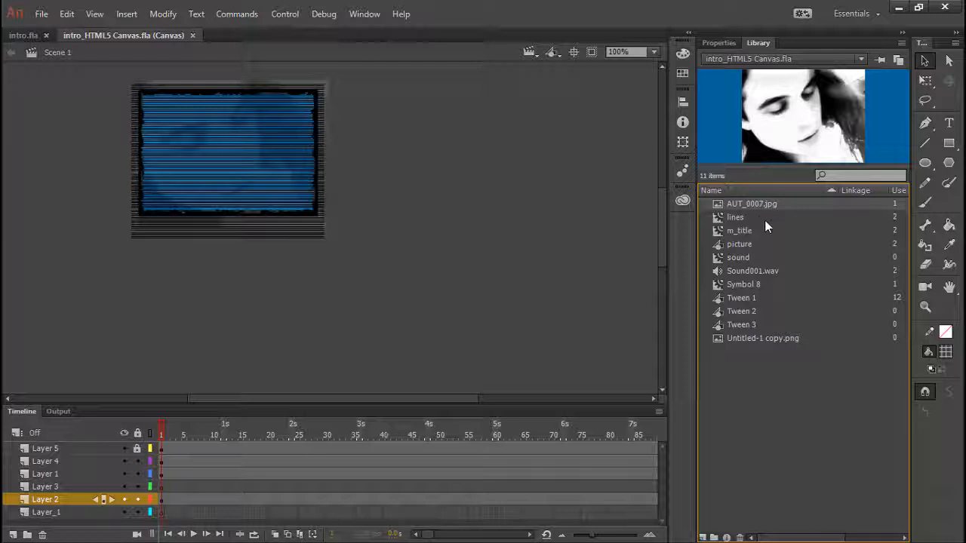
mouse_move(760, 224)
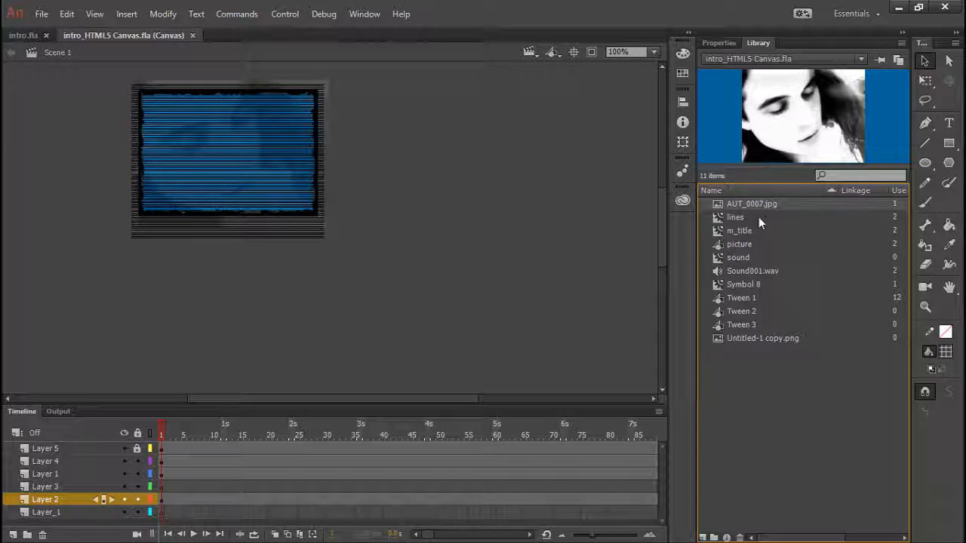
click(735, 217)
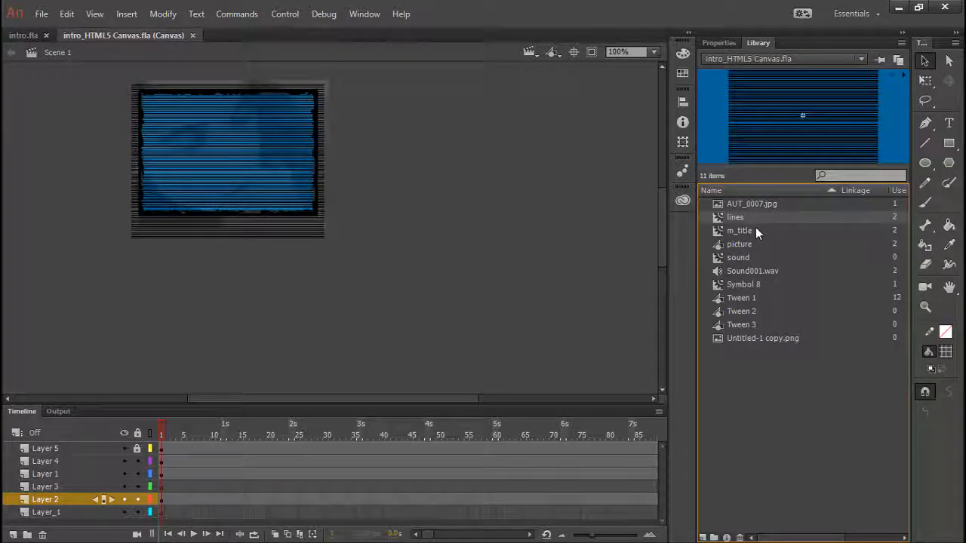
click(739, 230)
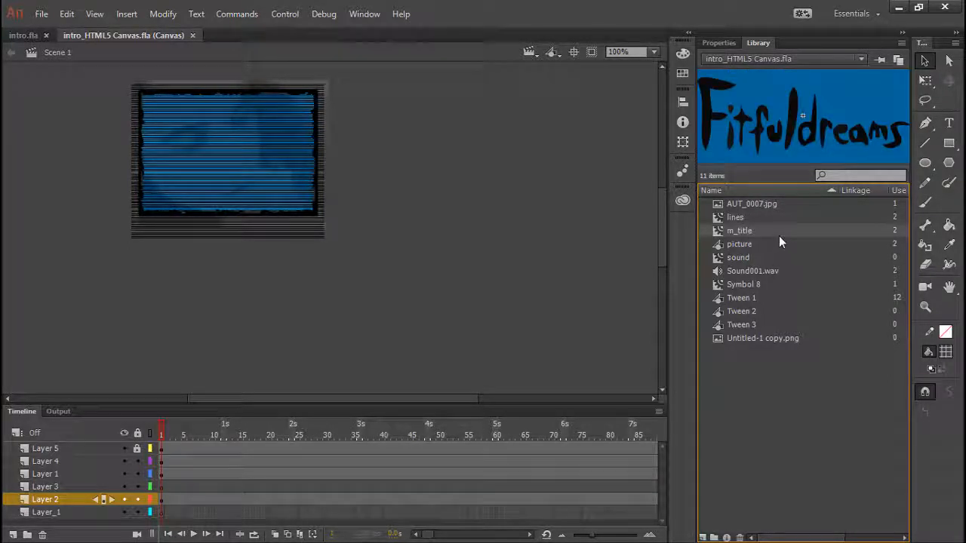
click(738, 257)
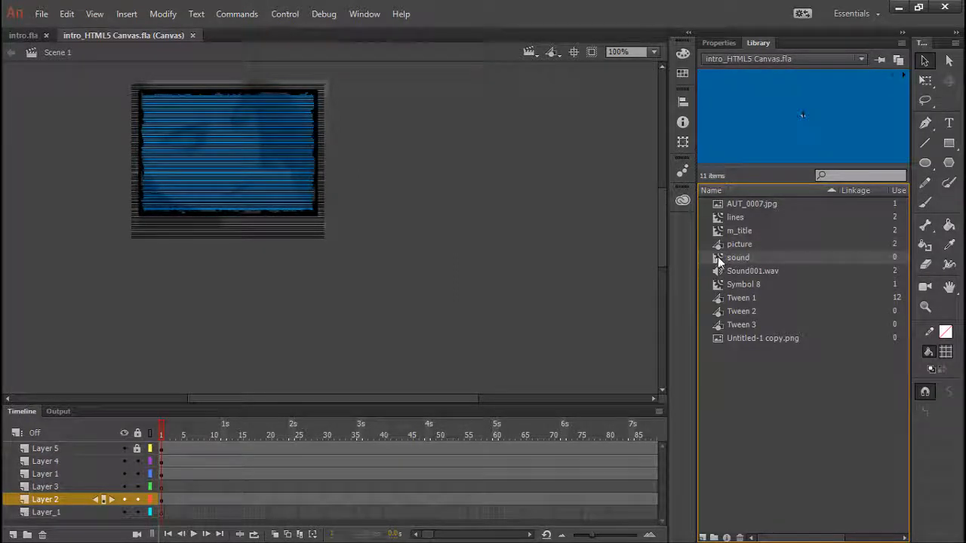
Inspect the sound symbol's contents and preview the Sound0001.wav waveform in the Library.
double_click(736, 256)
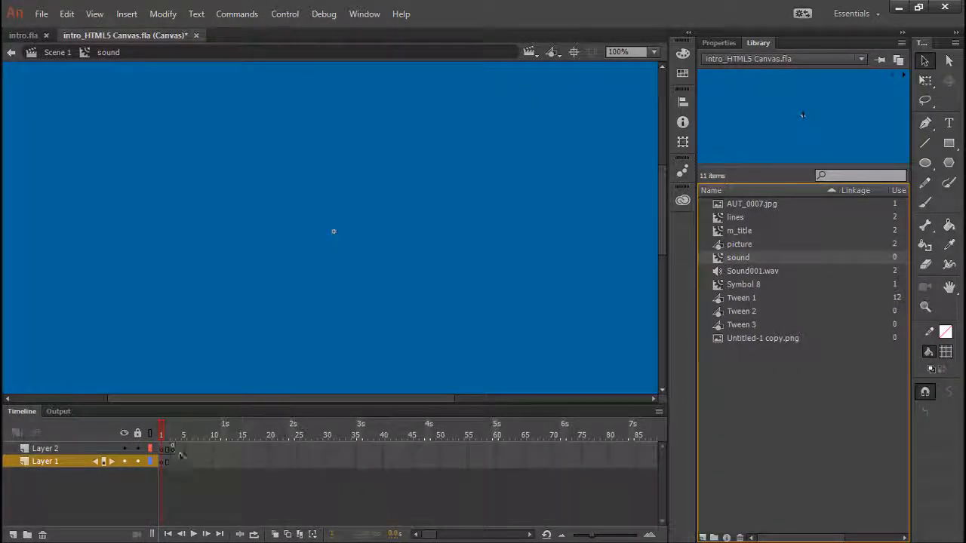
click(751, 271)
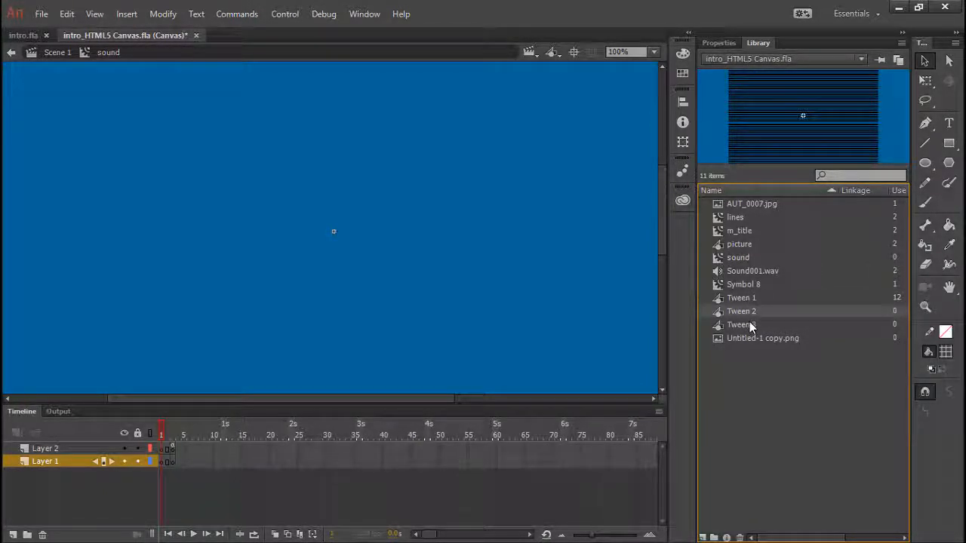
mouse_move(792, 284)
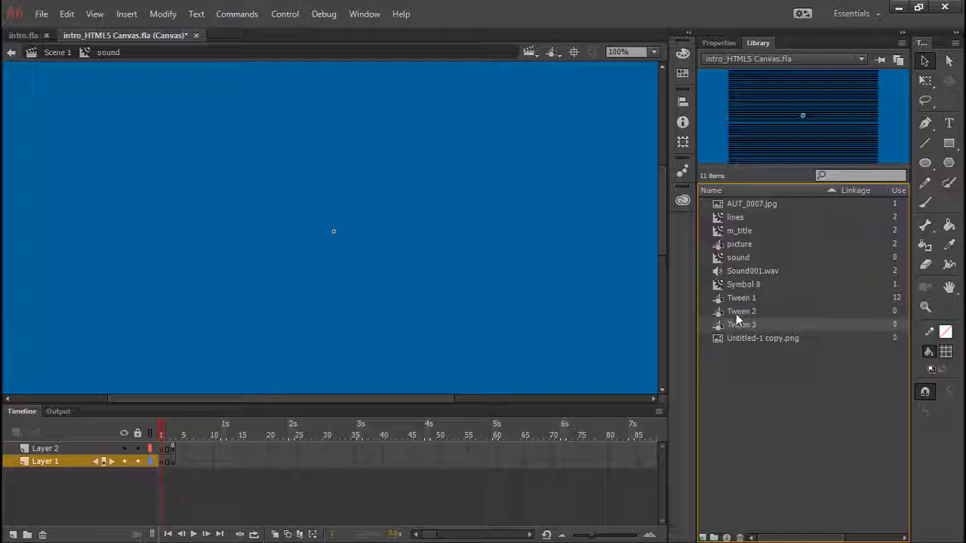
mouse_move(743, 292)
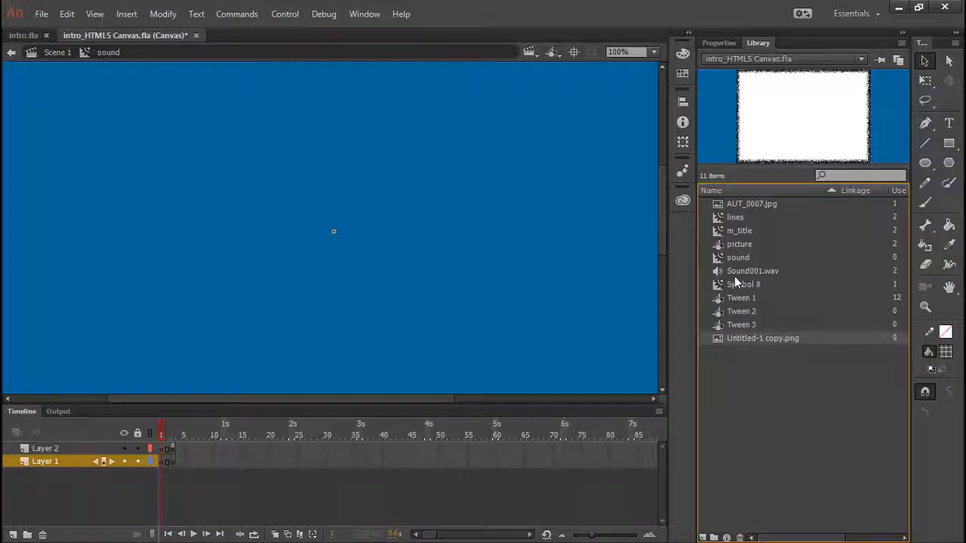
click(752, 270)
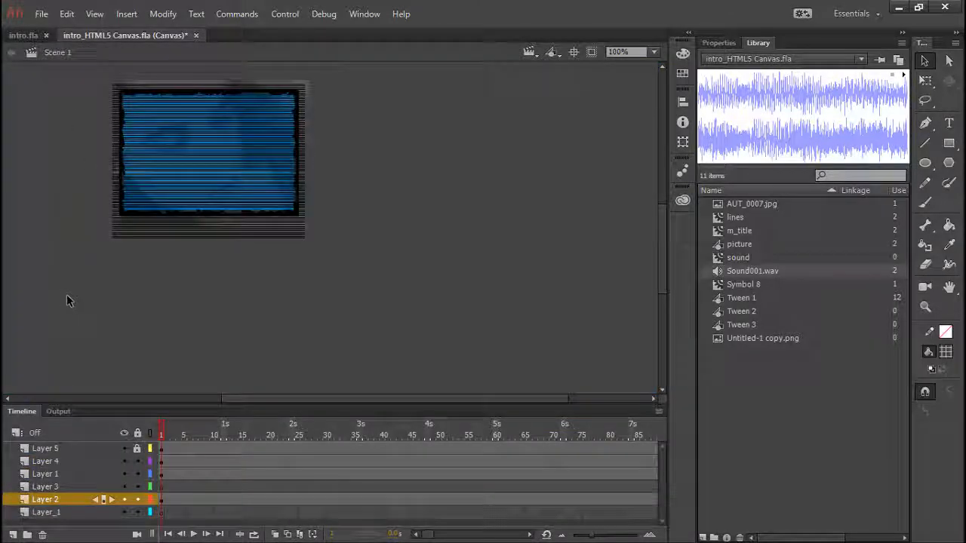
mouse_move(72, 305)
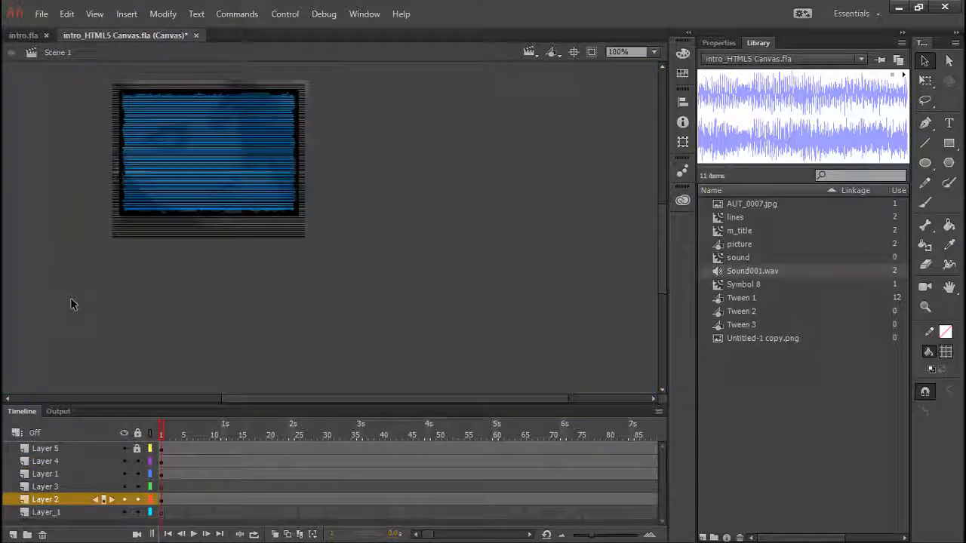